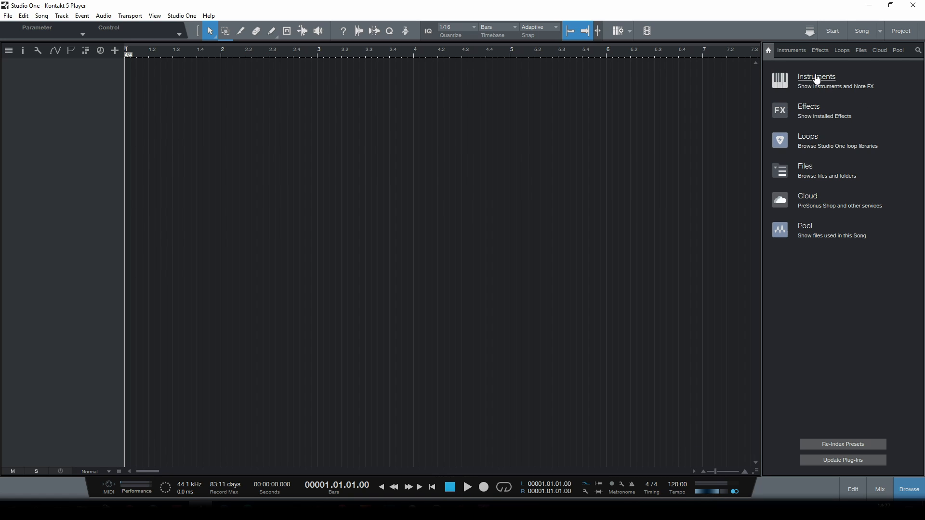
Drag Kontakt 5 from the Native Instruments instrument list onto a new track
{"action": "left_click", "coordinate": [816, 77]}
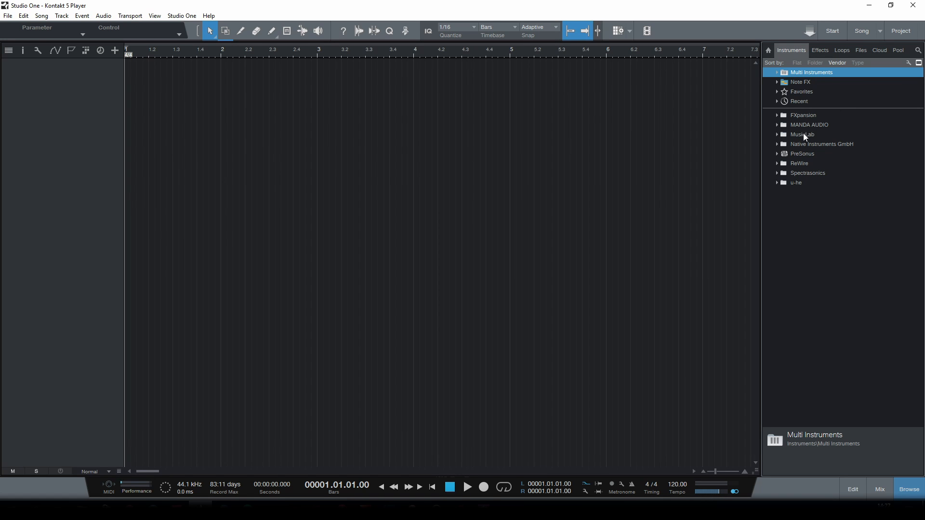
{"action": "left_click", "coordinate": [822, 144]}
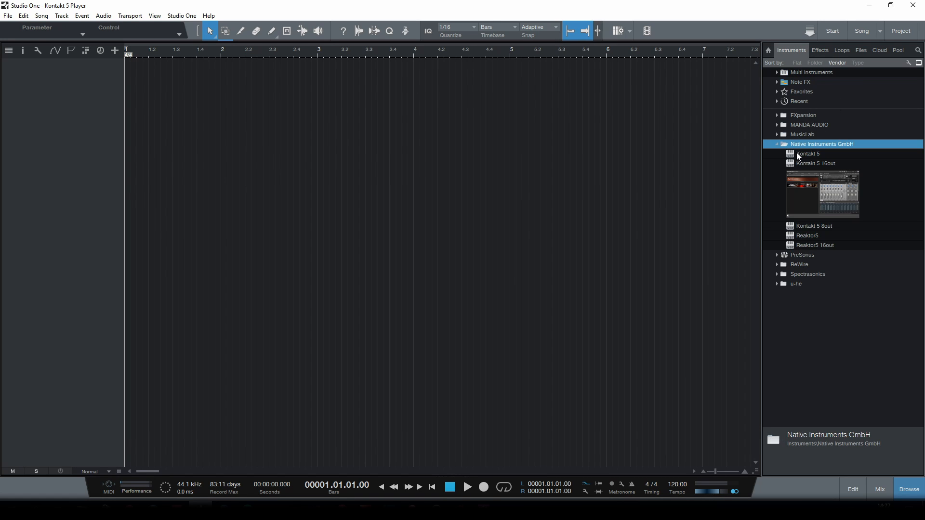
{"action": "left_click_drag", "start_coordinate": [808, 154], "coordinate": [57, 187]}
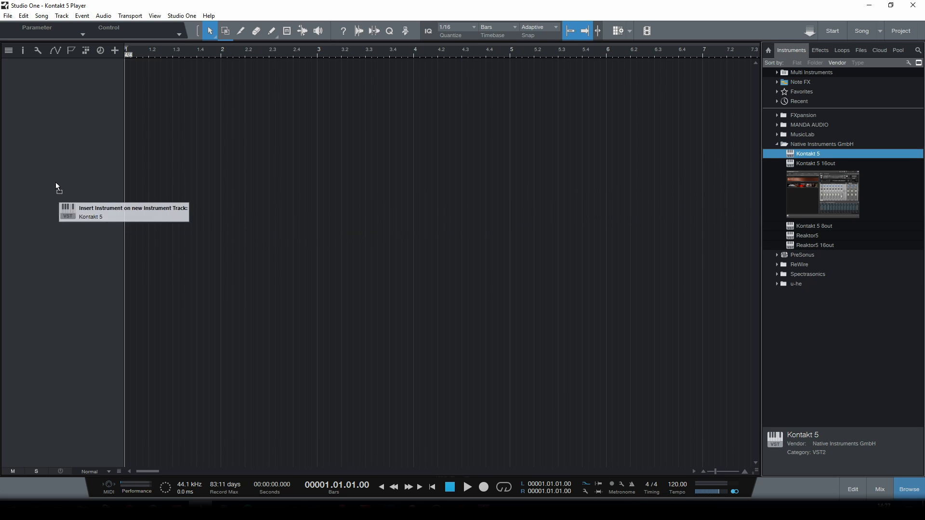
Load the Studio Drummer Garage Kit - Full into the new Kontakt 5 track
{"action": "double_click", "coordinate": [807, 153]}
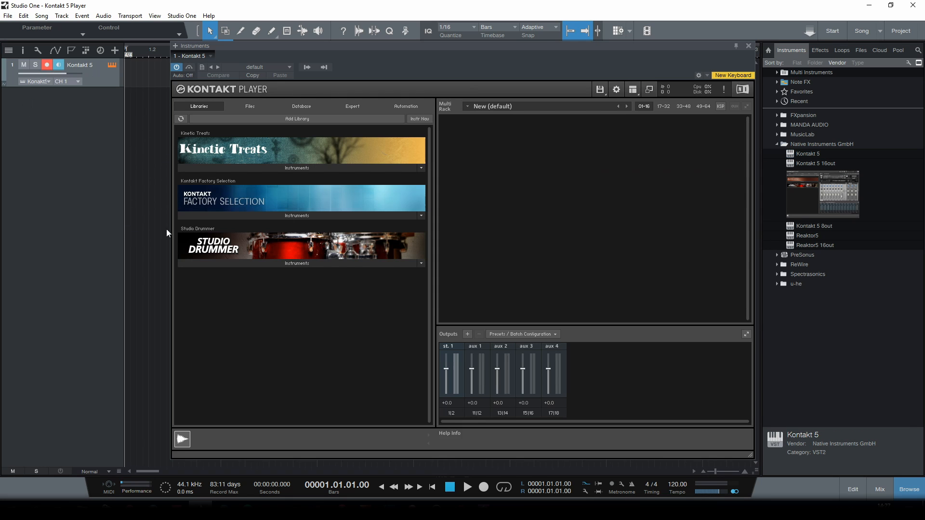
{"action": "mouse_move", "coordinate": [324, 376]}
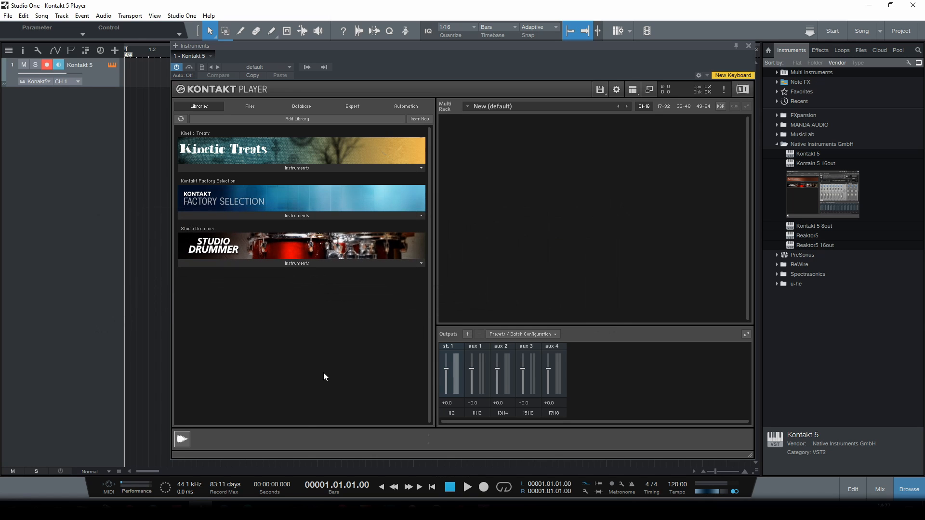
{"action": "left_click", "coordinate": [296, 263]}
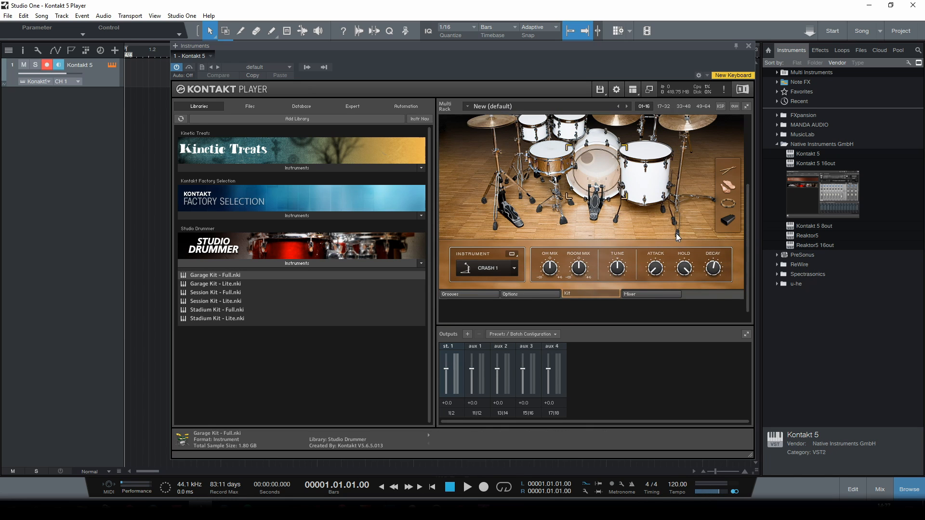
Show Studio Drummer's mixer page with its close-mic and kit-mic strips
{"action": "left_click", "coordinate": [651, 284]}
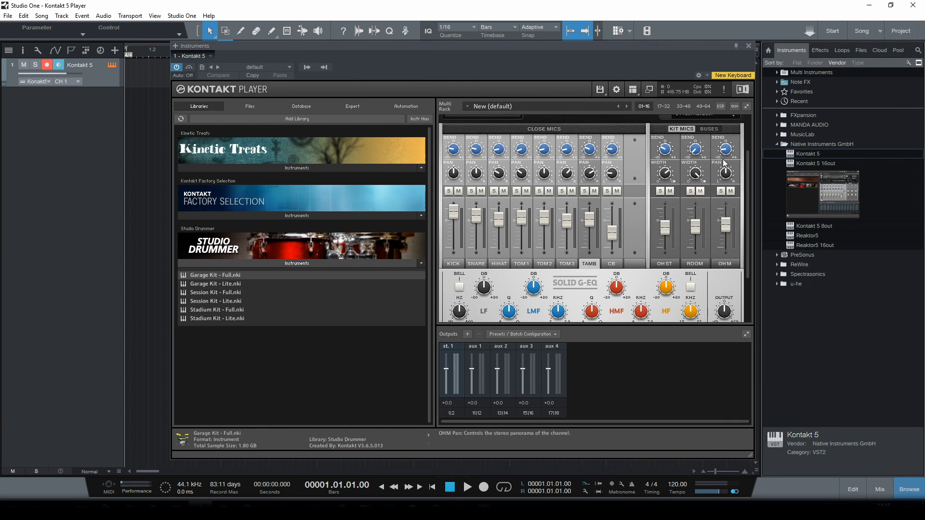
Show the reverb and master buses in the Studio Drummer mixer
{"action": "left_click", "coordinate": [708, 128]}
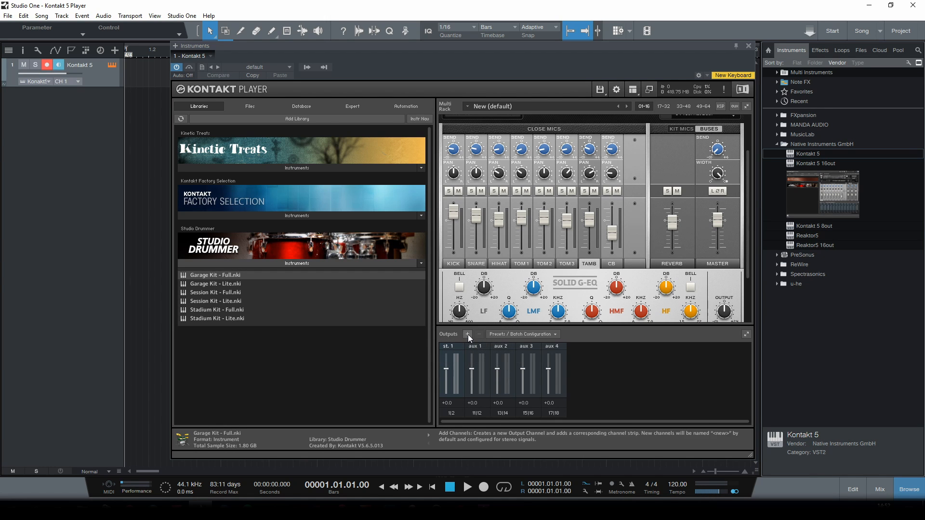
Add two stereo Kontakt outputs, st.2 and st.3, routed from host output Kt. aux 1 [1]
{"action": "left_click", "coordinate": [468, 334]}
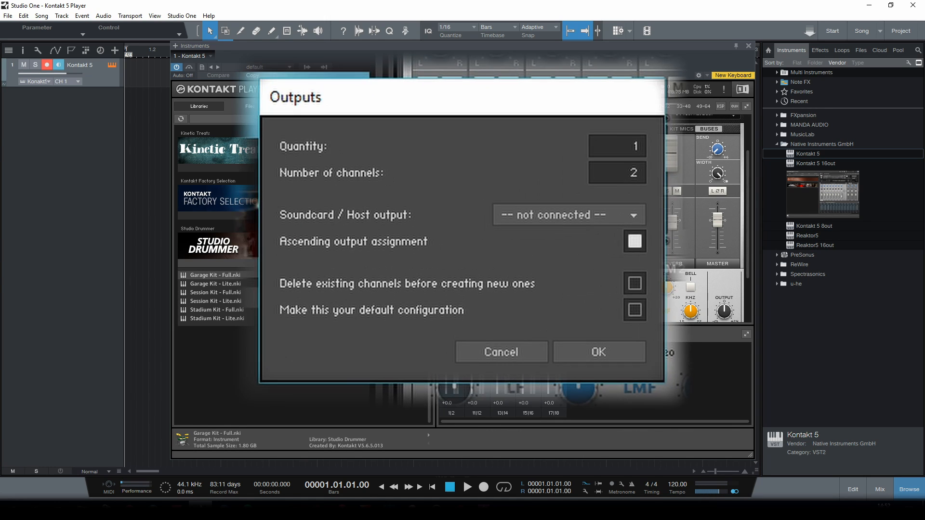
{"action": "mouse_move", "coordinate": [610, 185]}
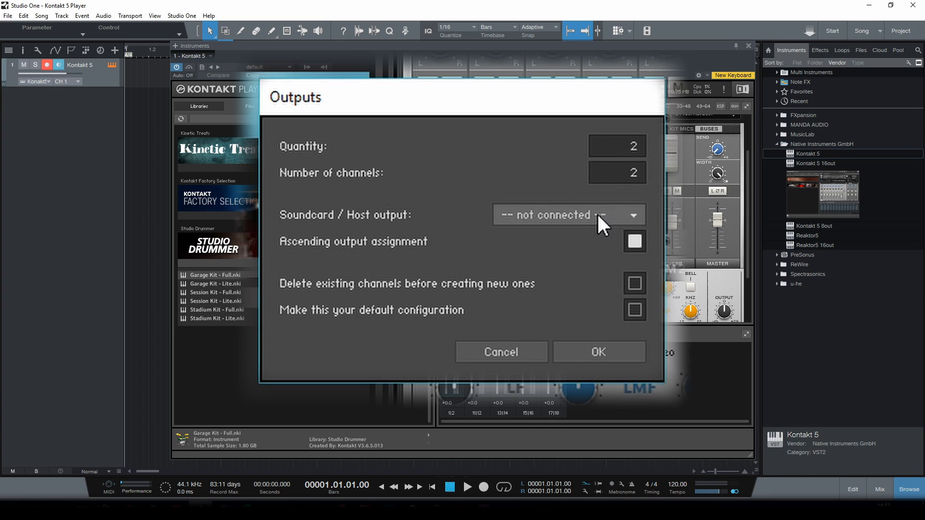
{"action": "left_click", "coordinate": [566, 215]}
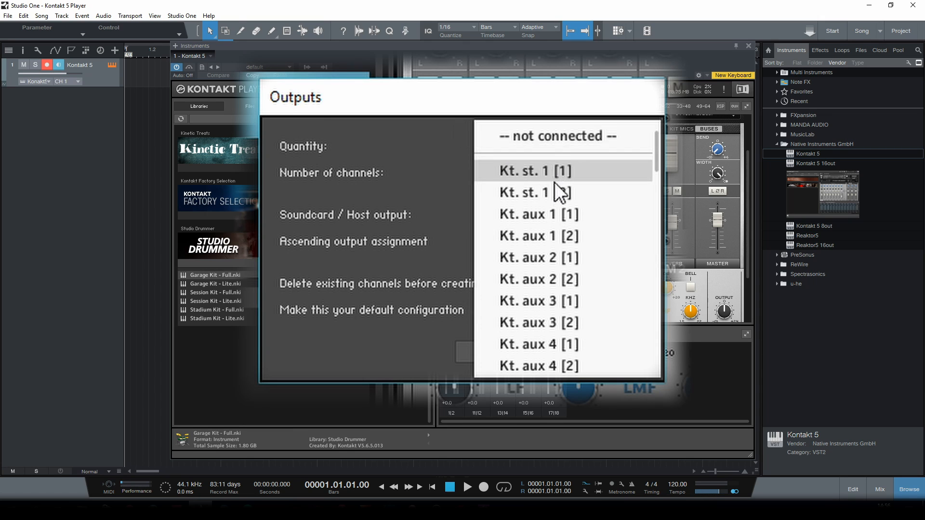
{"action": "mouse_move", "coordinate": [534, 214]}
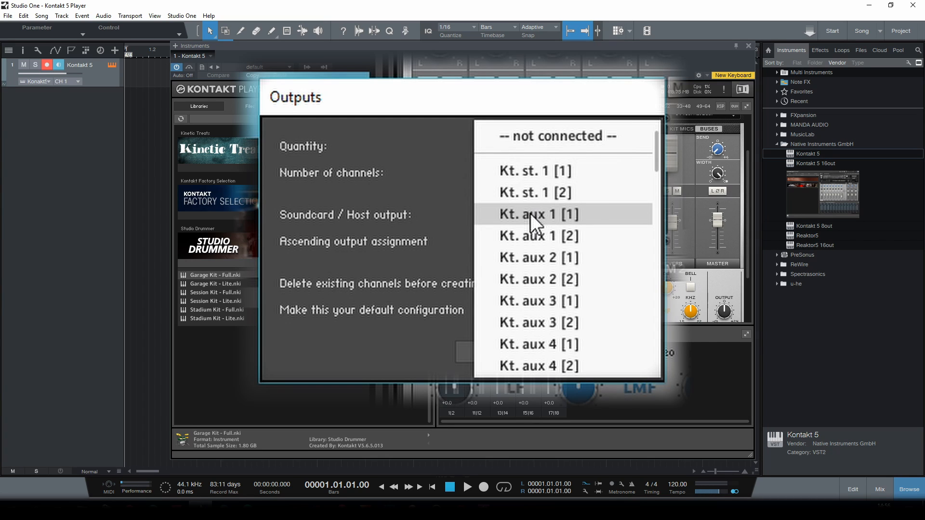
{"action": "left_click", "coordinate": [537, 214]}
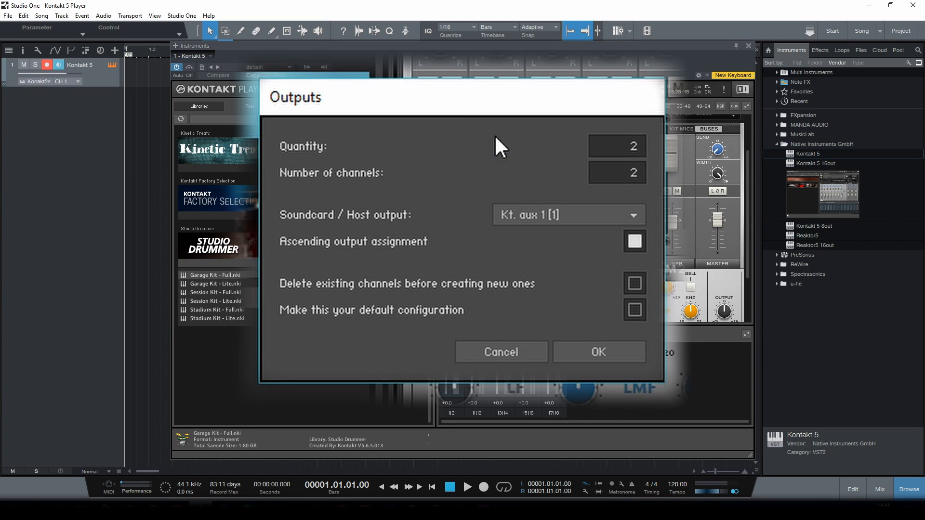
{"action": "mouse_move", "coordinate": [494, 274]}
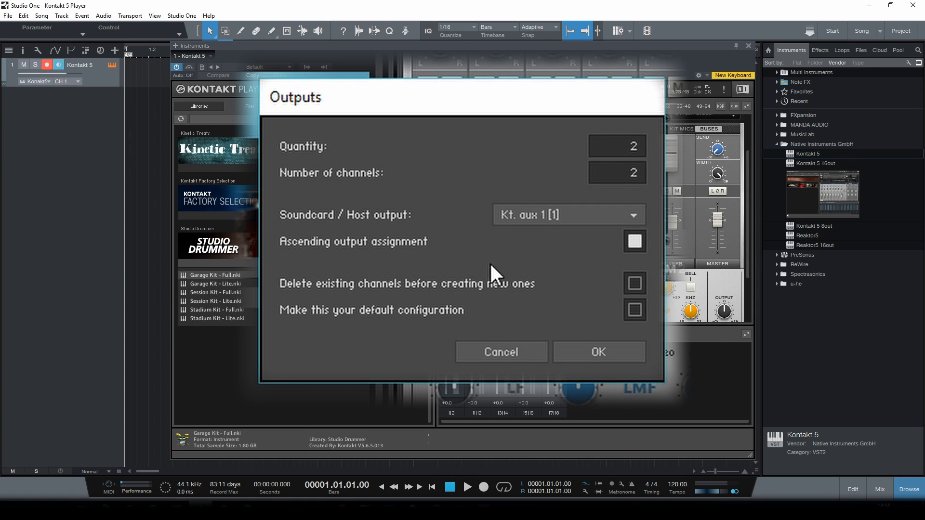
{"action": "left_click", "coordinate": [597, 351]}
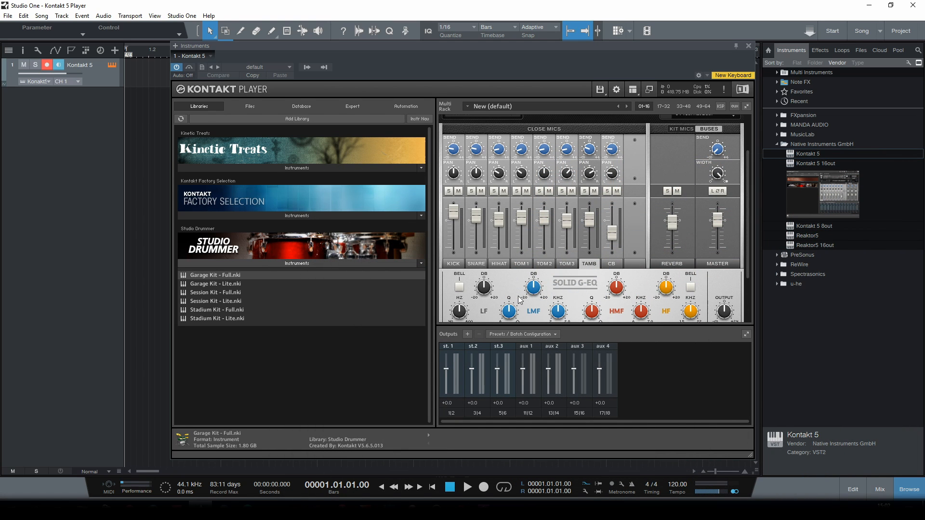
{"action": "mouse_move", "coordinate": [468, 334]}
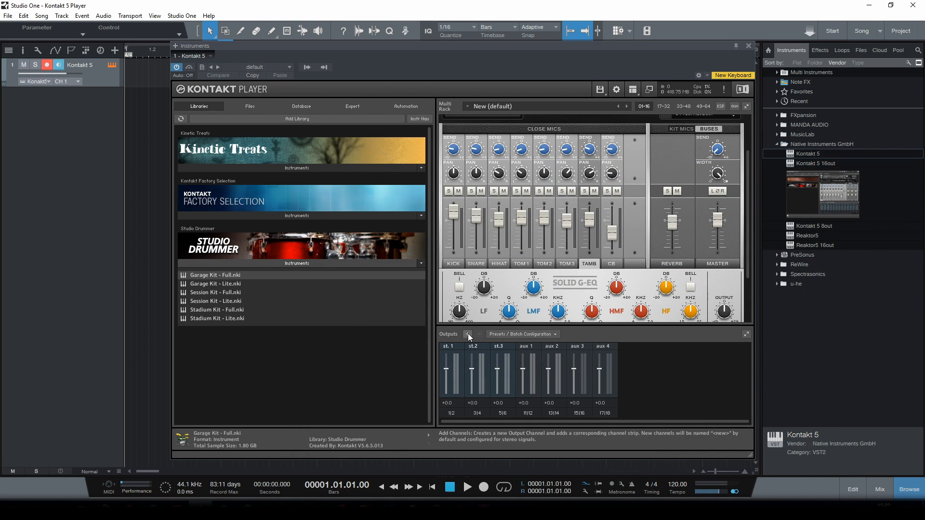
Set up nine mono Kontakt outputs starting at host output Kt. unassigned [1]
{"action": "left_click", "coordinate": [470, 334]}
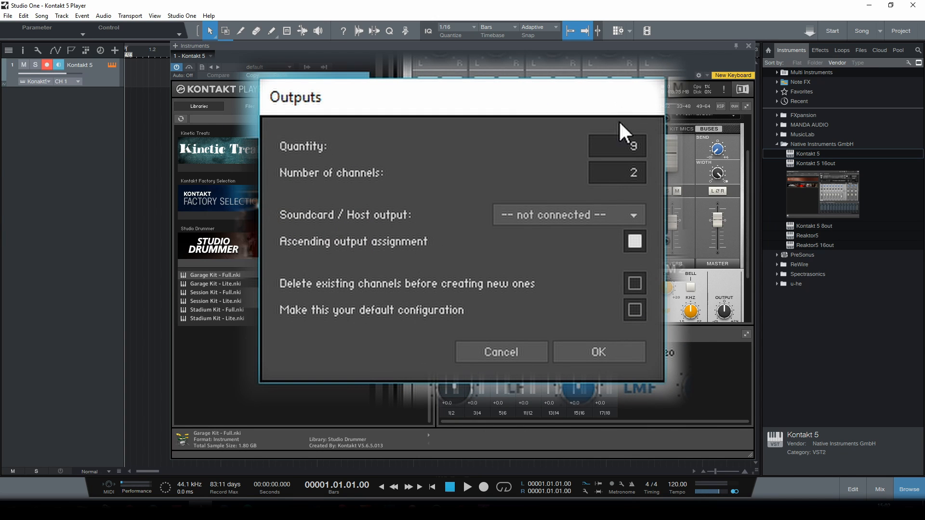
{"action": "mouse_move", "coordinate": [616, 173]}
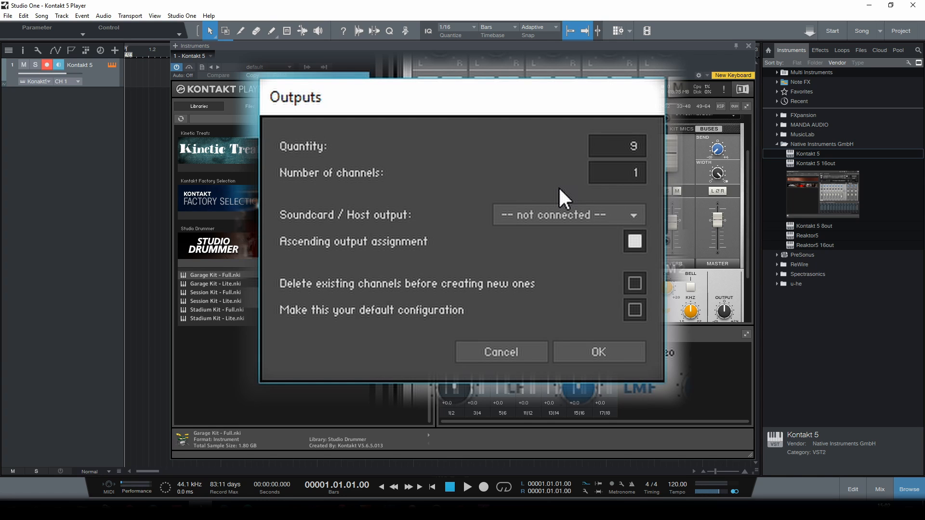
{"action": "left_click", "coordinate": [566, 215]}
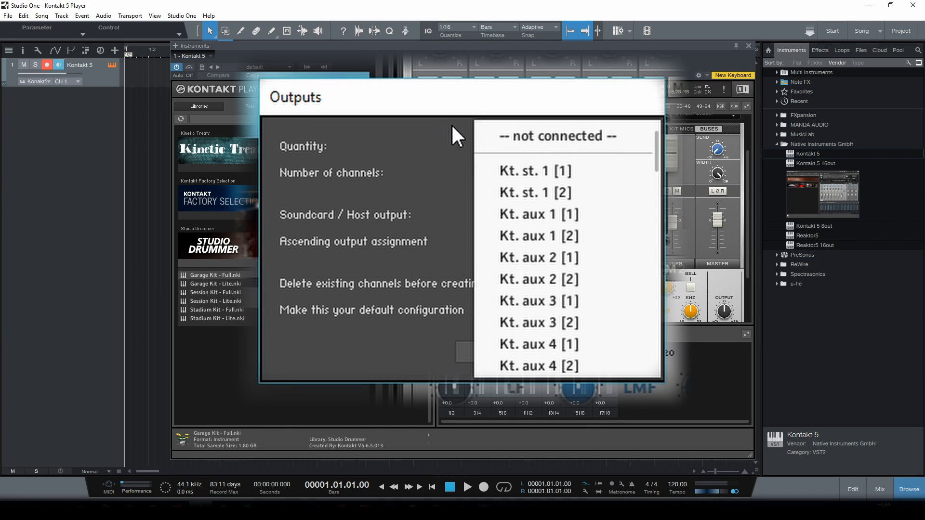
{"action": "mouse_move", "coordinate": [466, 136]}
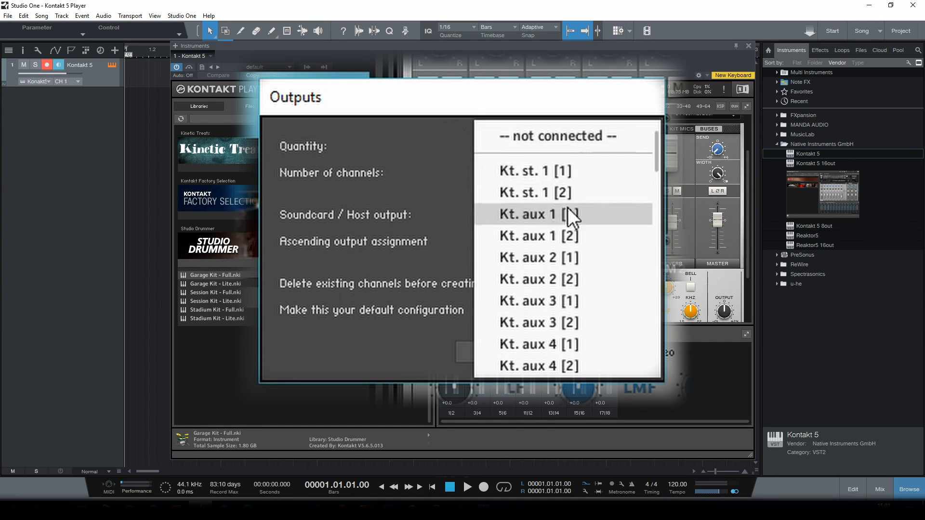
{"action": "scroll", "scroll_direction": "down", "scroll_amount": 3}
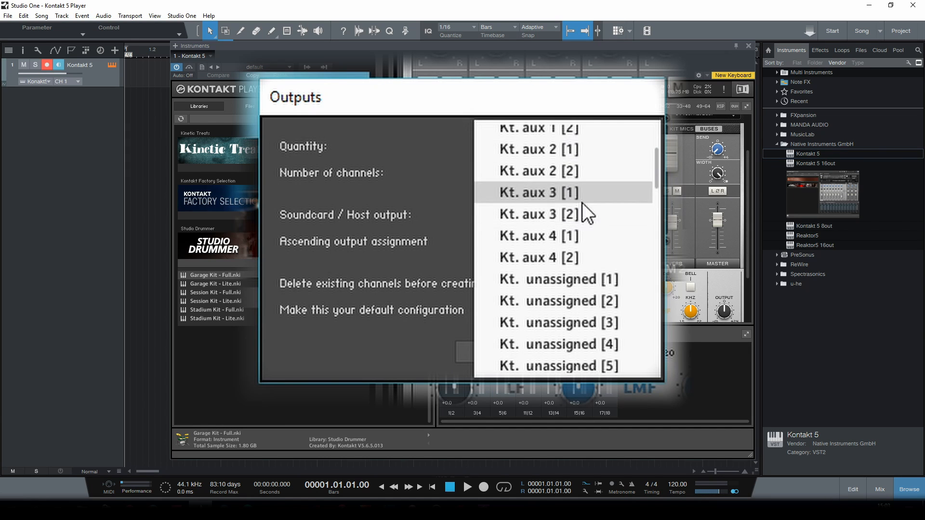
{"action": "mouse_move", "coordinate": [570, 279]}
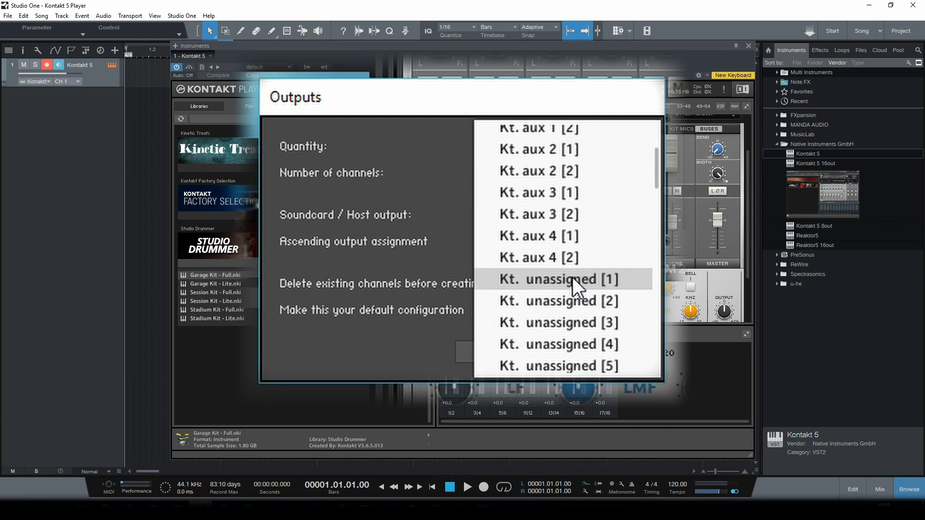
{"action": "left_click", "coordinate": [558, 280]}
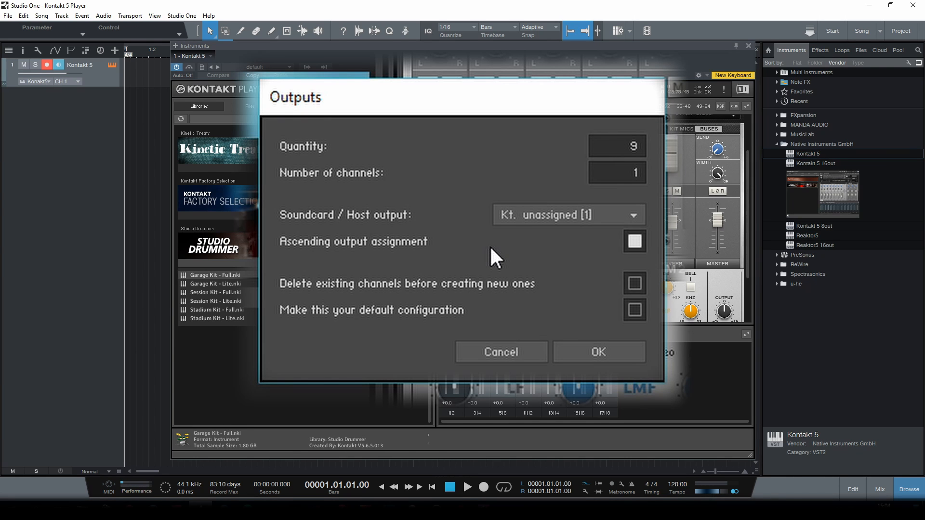
Create the nine mono outputs mo.4–mo.12 and start renaming st.1
{"action": "left_click", "coordinate": [597, 351]}
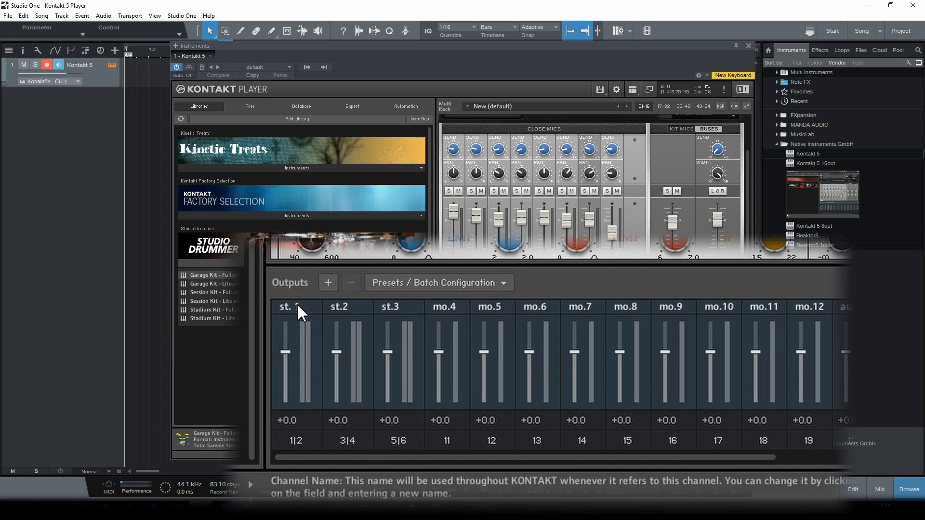
{"action": "left_click", "coordinate": [289, 307]}
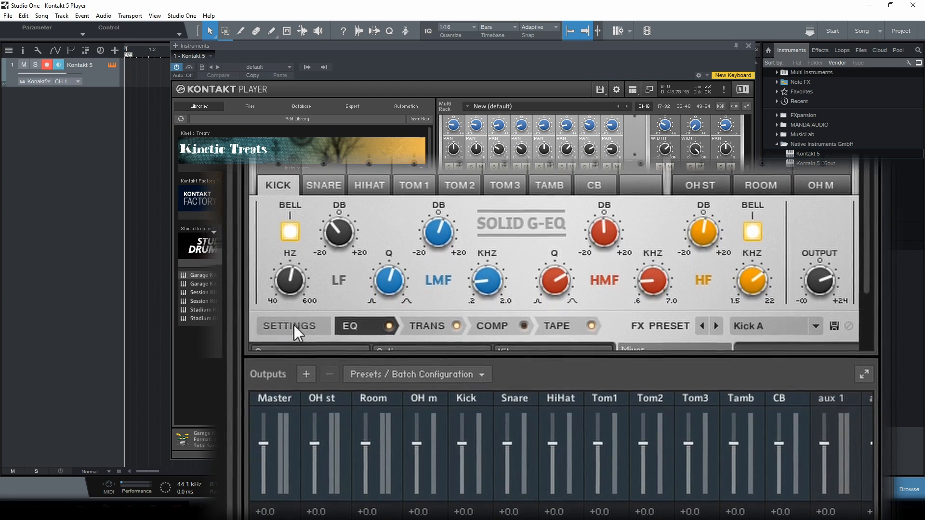
Route Studio Drummer's kick to the Kick output and snare to the Snare output
{"action": "left_click", "coordinate": [291, 325]}
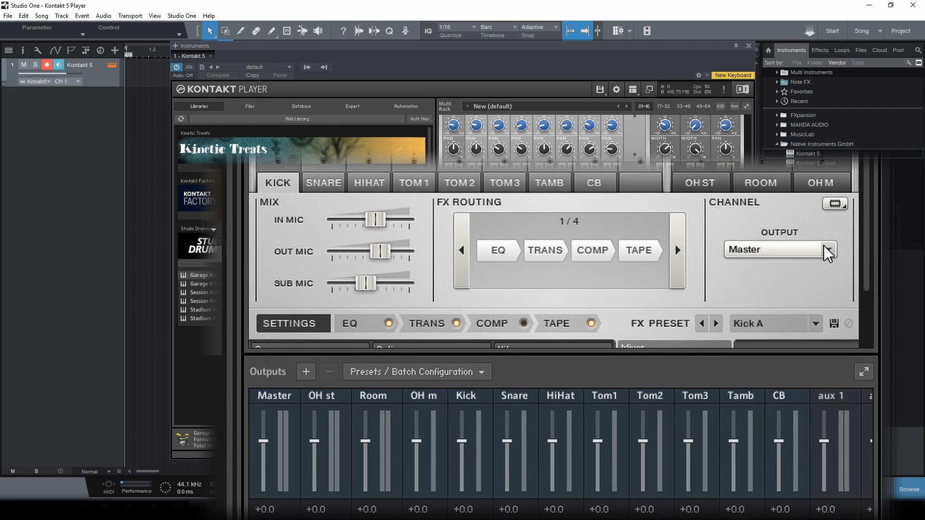
{"action": "left_click", "coordinate": [828, 248]}
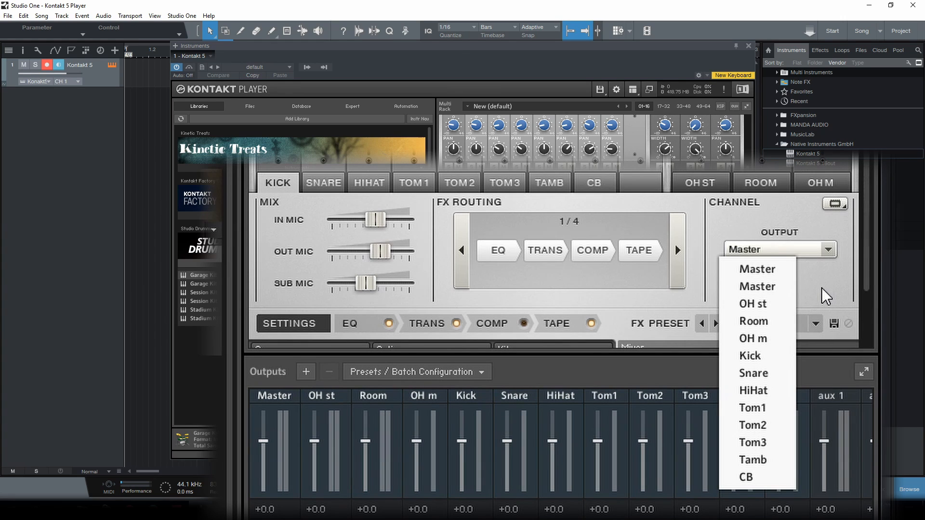
{"action": "mouse_move", "coordinate": [819, 300]}
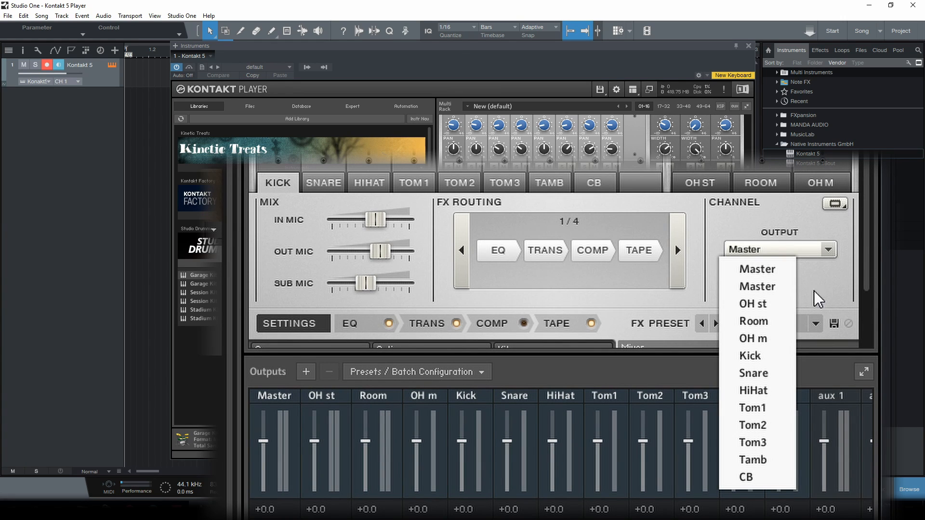
{"action": "left_click", "coordinate": [750, 356]}
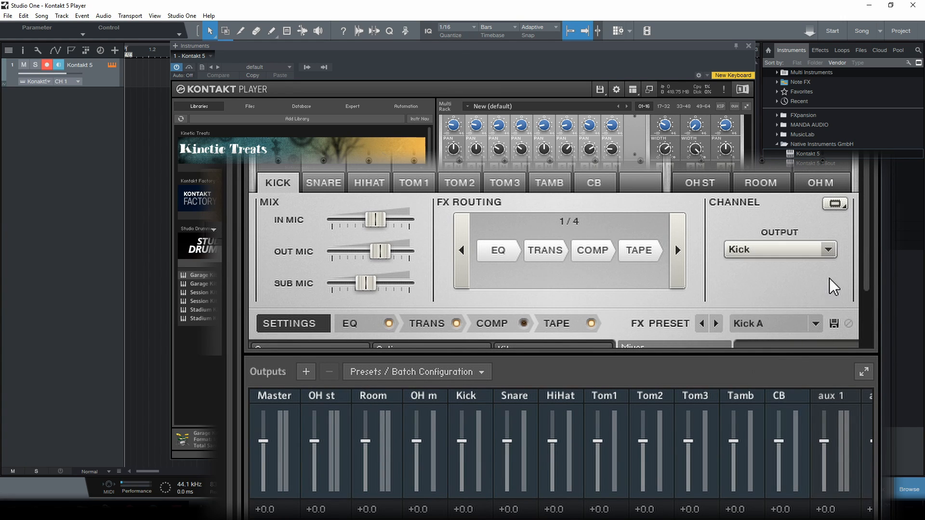
{"action": "mouse_move", "coordinate": [339, 211]}
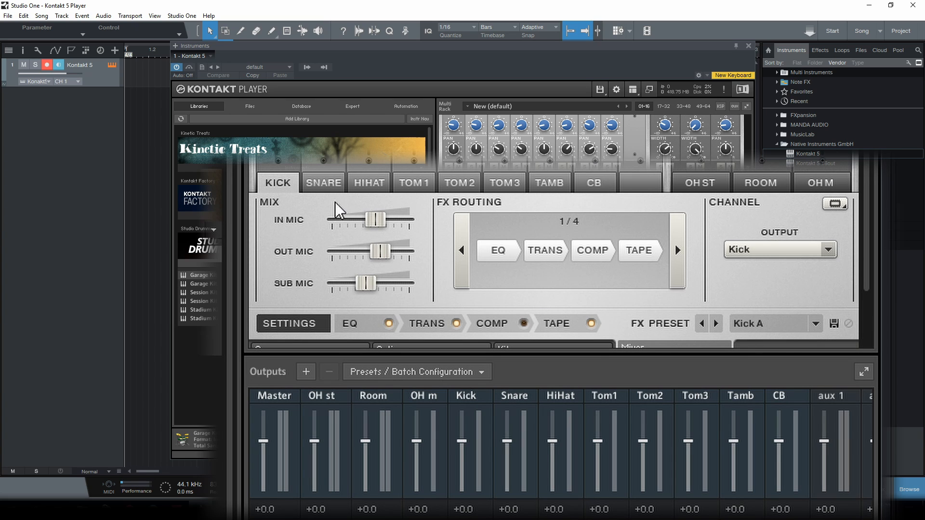
{"action": "left_click", "coordinate": [323, 182]}
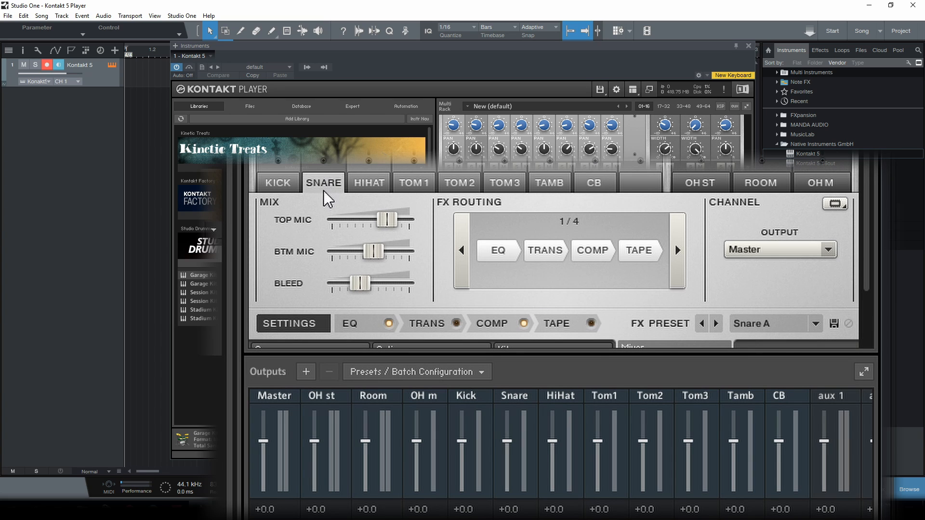
{"action": "mouse_move", "coordinate": [834, 269]}
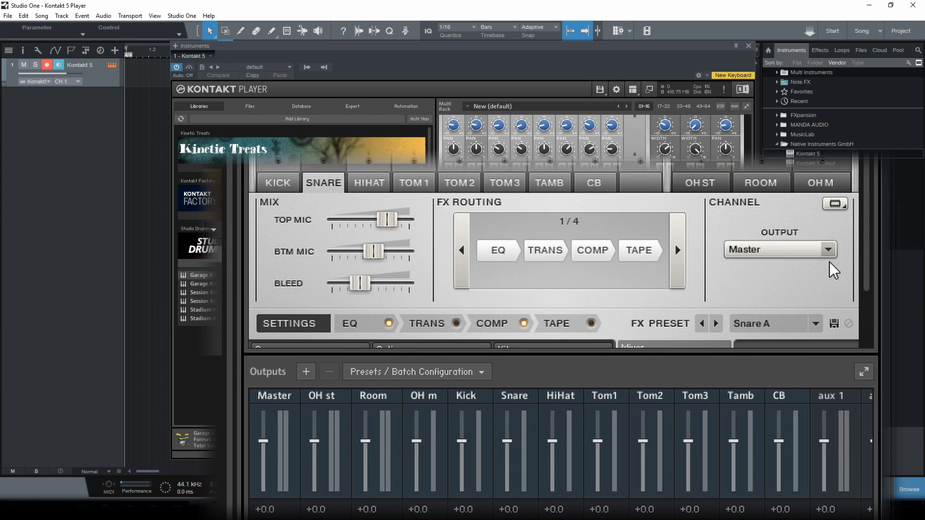
{"action": "left_click", "coordinate": [778, 249]}
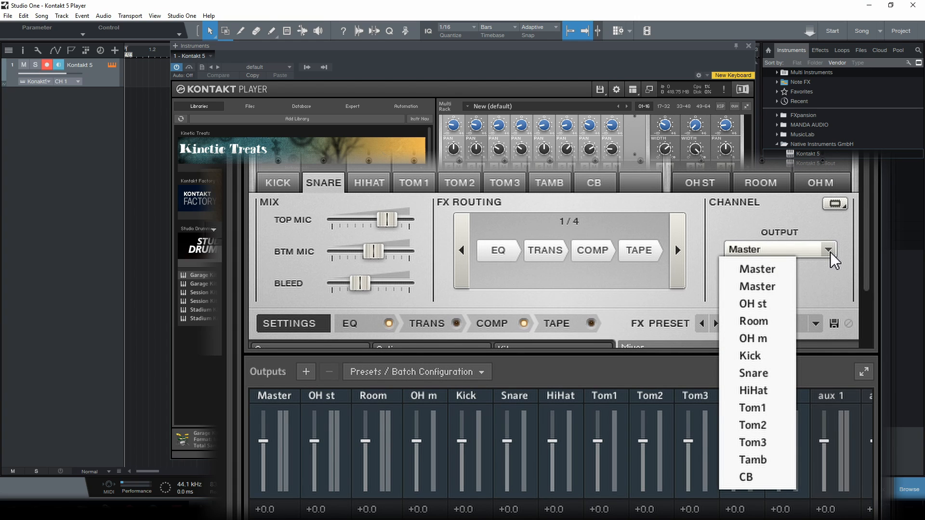
{"action": "left_click", "coordinate": [753, 373]}
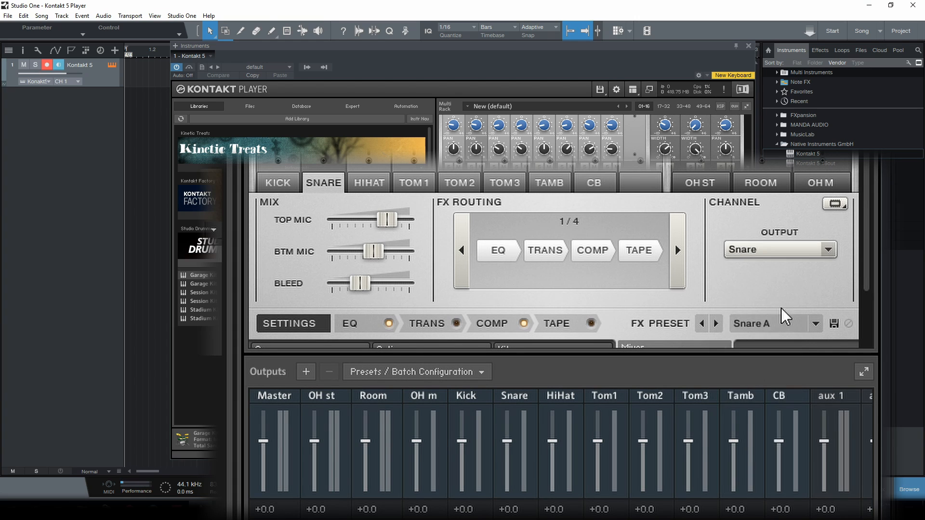
{"action": "mouse_move", "coordinate": [825, 283]}
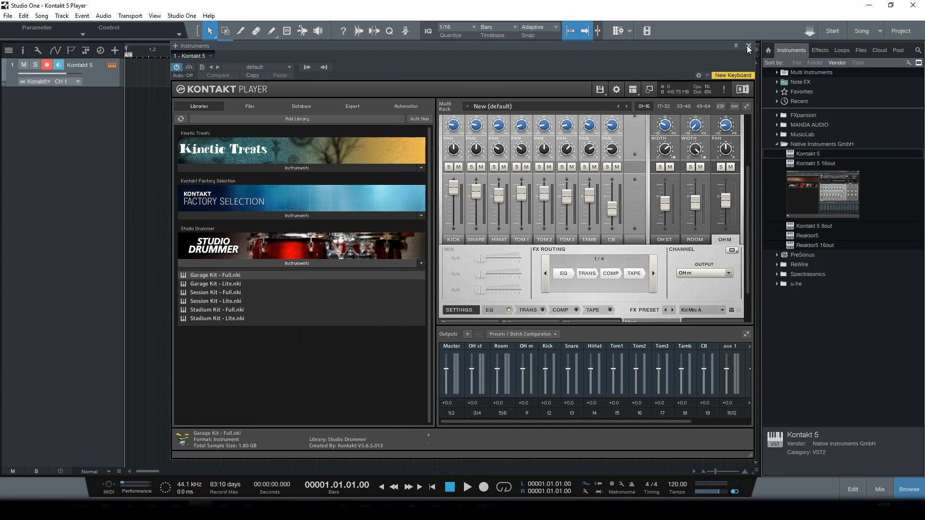
Close the Kontakt player window and show the Studio One mixer
{"action": "left_click", "coordinate": [746, 46]}
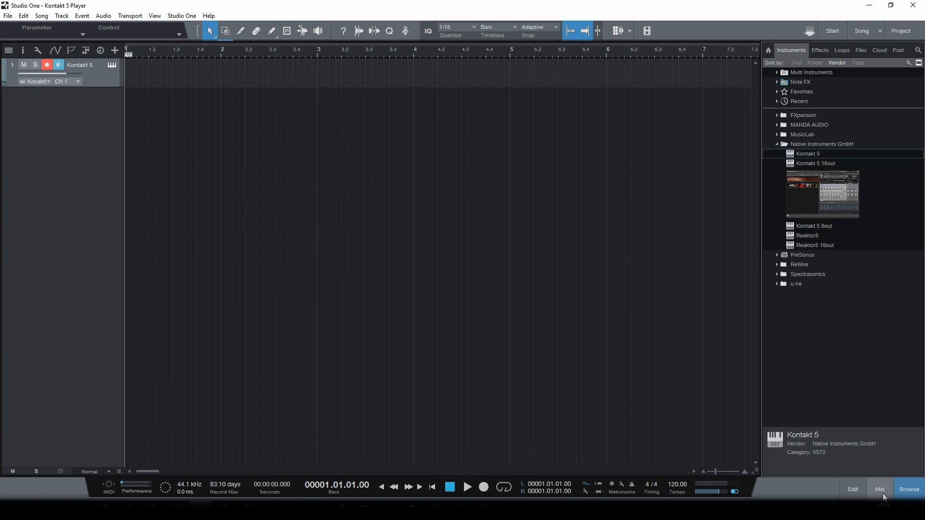
{"action": "left_click", "coordinate": [879, 489]}
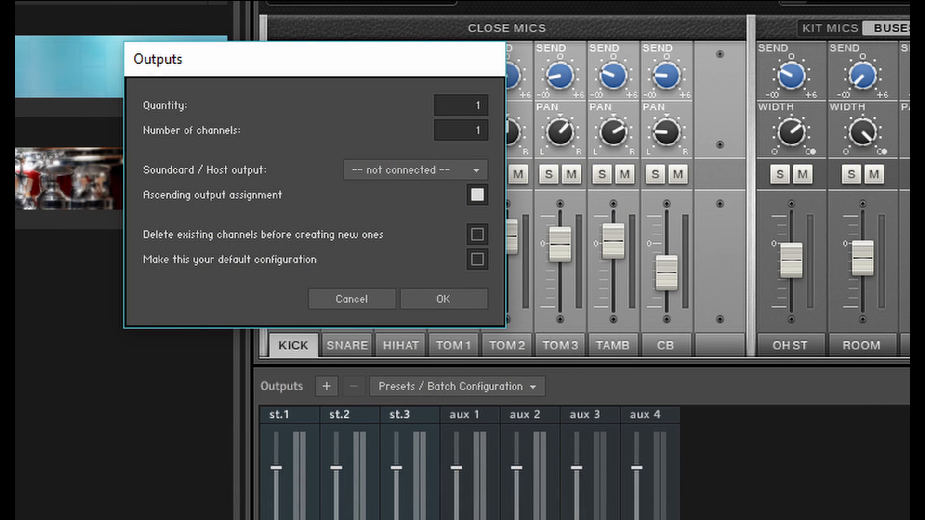
Route Studio Drummer's Kick channel to Kontakt output mo.4
{"action": "left_click", "coordinate": [413, 171]}
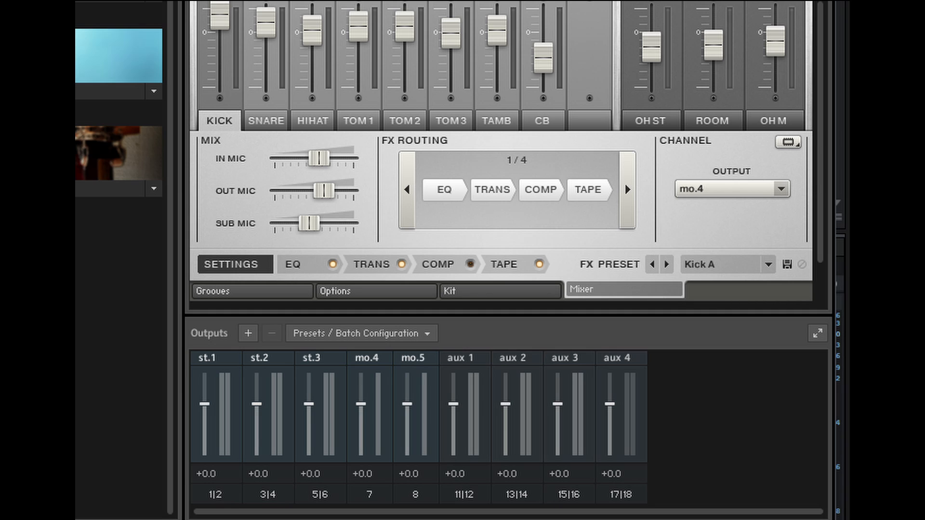
{"action": "left_click", "coordinate": [266, 120]}
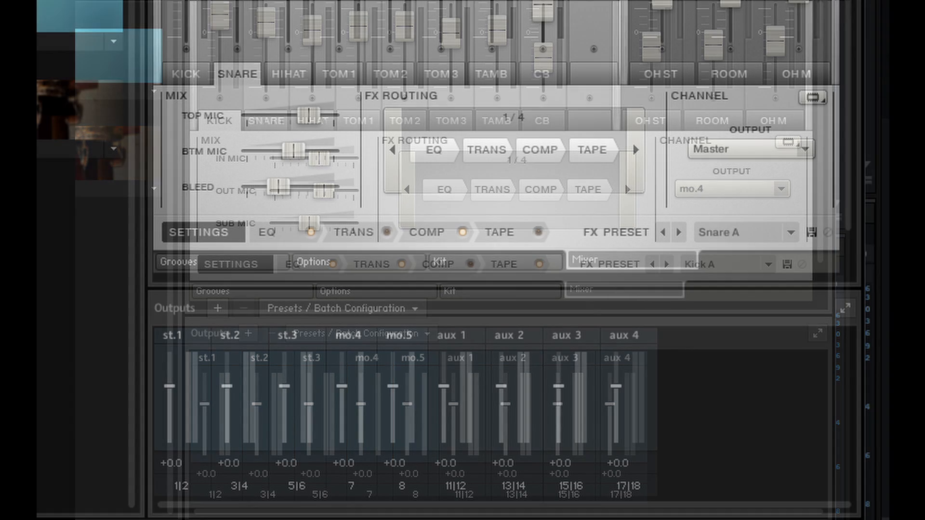